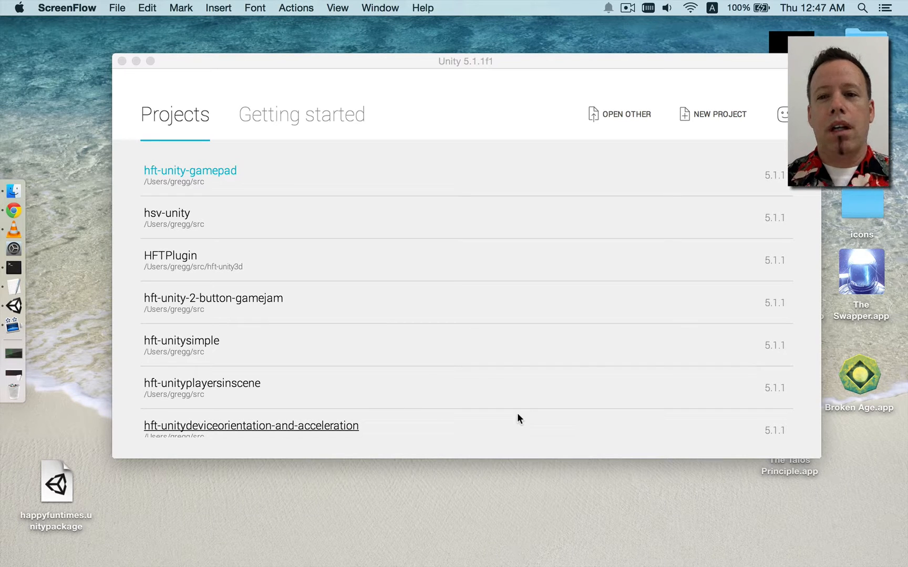
# - Create a new 3D project named OurHappyFunTimes
pyautogui.click(720, 114)
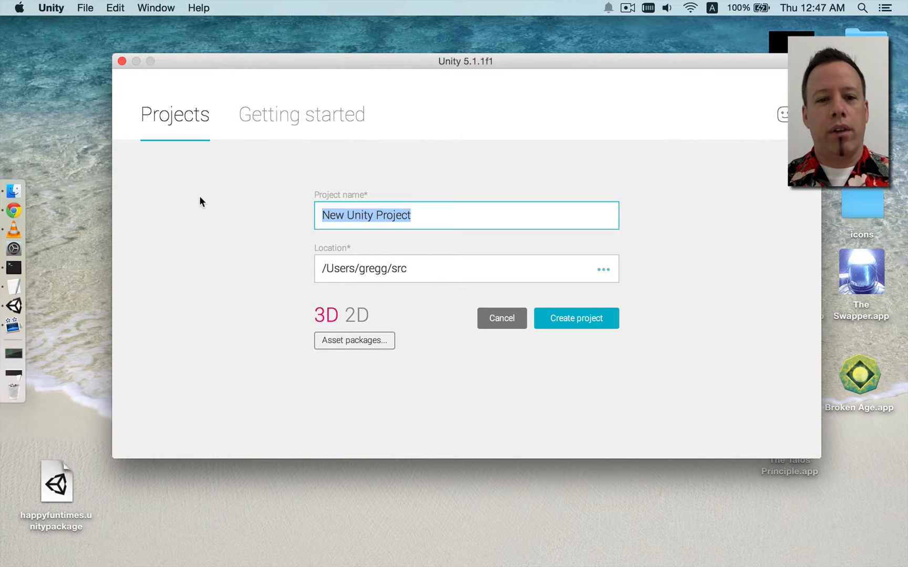
pyautogui.write('Out')
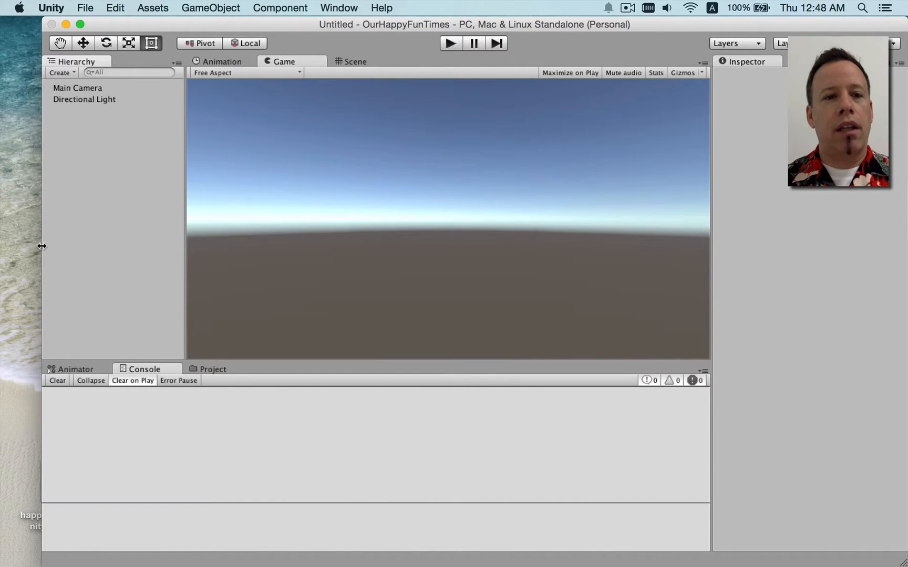
# - Import all files from happyfuntimes.unitypackage on the desktop
pyautogui.click(29, 518)
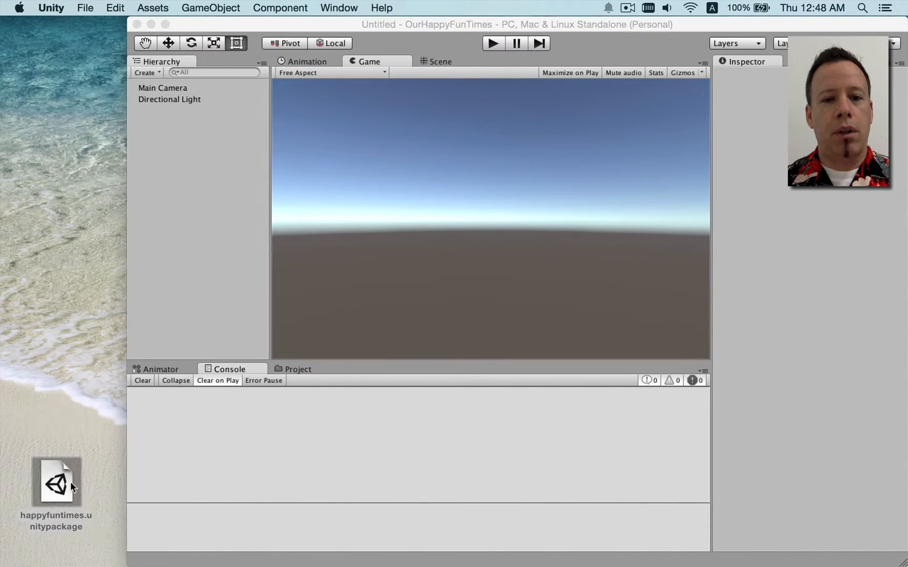
pyautogui.doubleClick(57, 481)
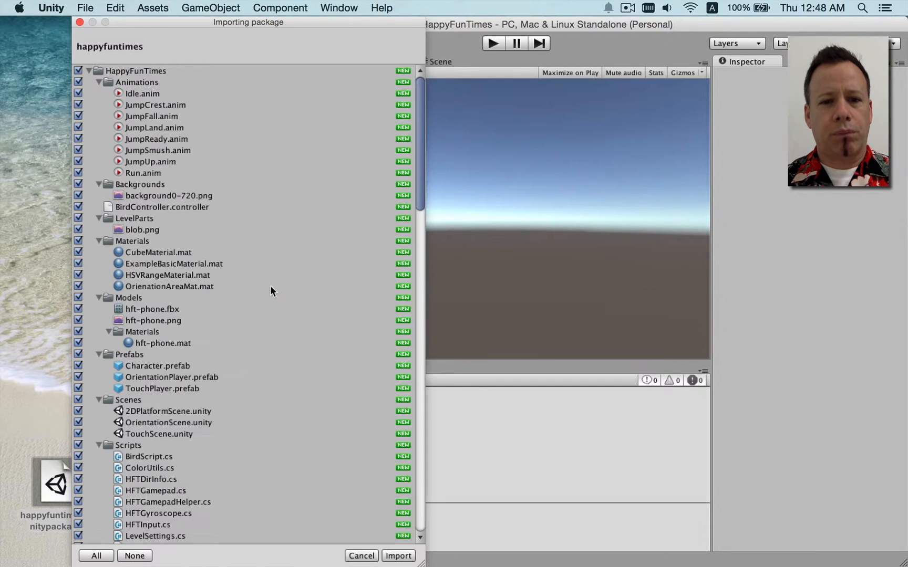
pyautogui.click(412, 556)
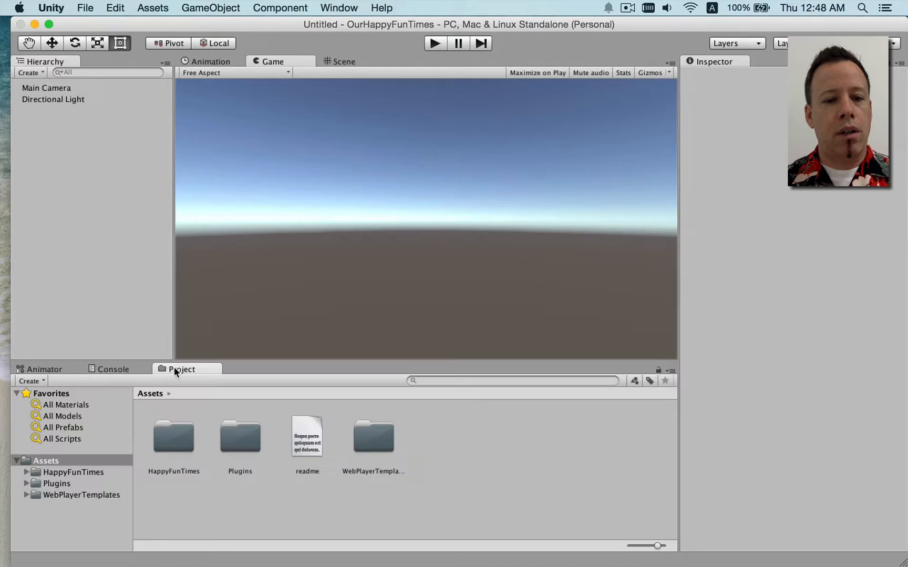
# - Open 2DPlatformScene from HappyFunTimes > Scenes and enter play mode
pyautogui.doubleClick(173, 436)
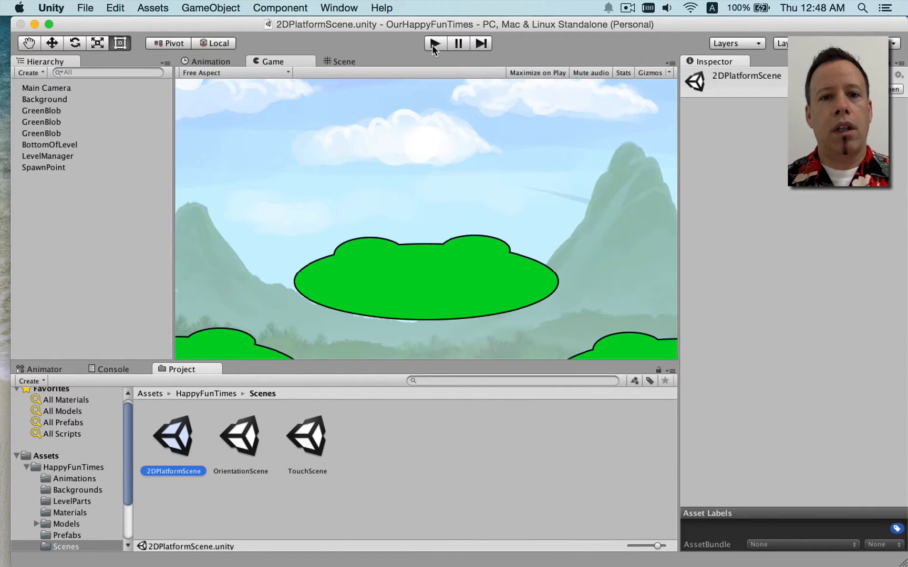
pyautogui.click(436, 43)
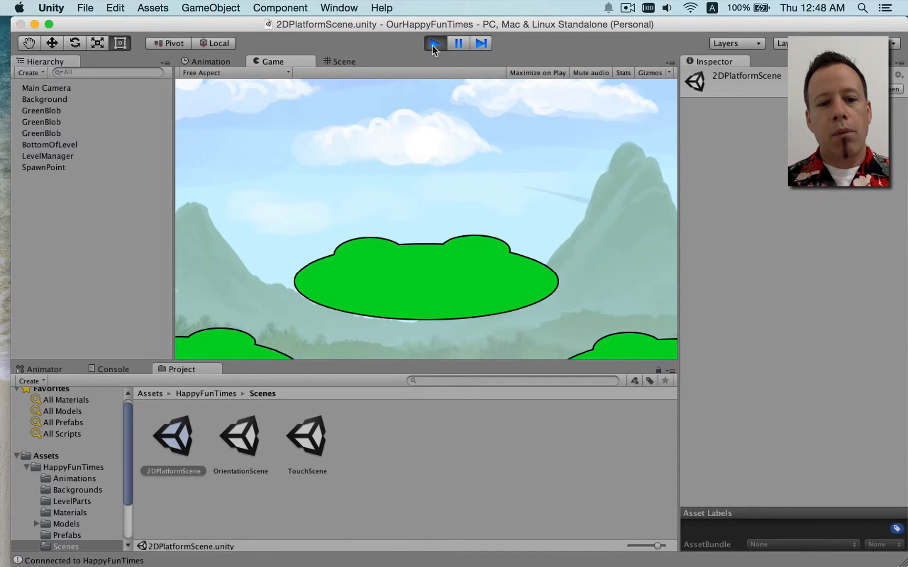
pyautogui.moveTo(12, 248)
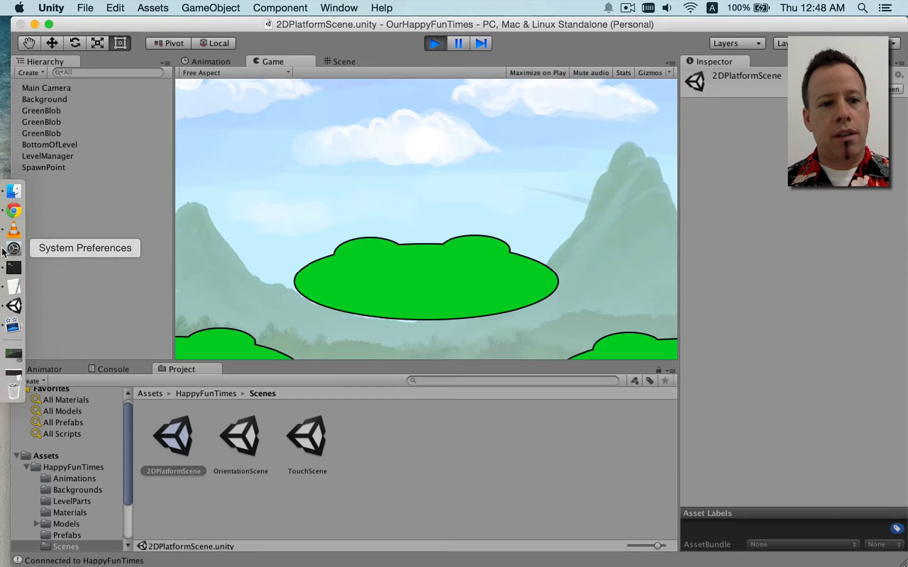
pyautogui.moveTo(14, 211)
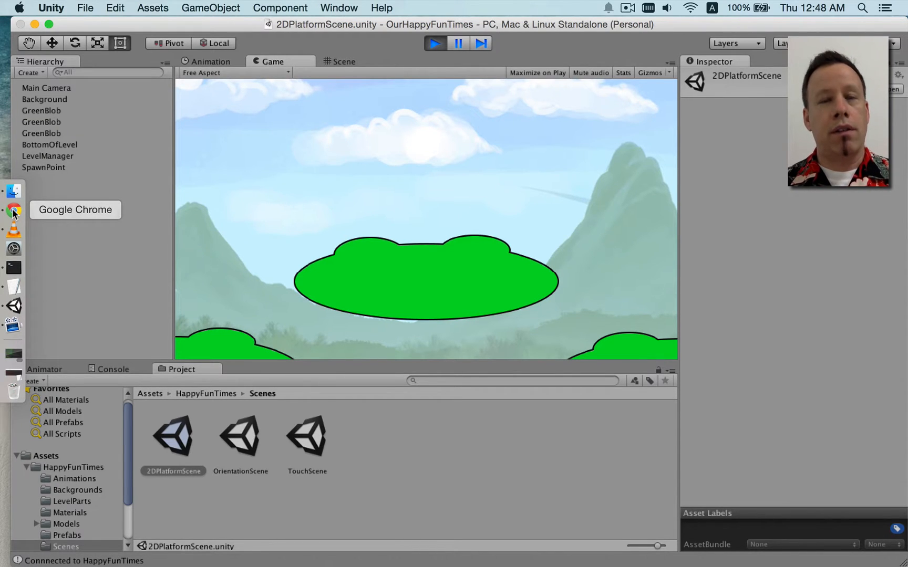
# - Load localhost:8080 in Chrome and move the controller window aside
pyautogui.click(13, 210)
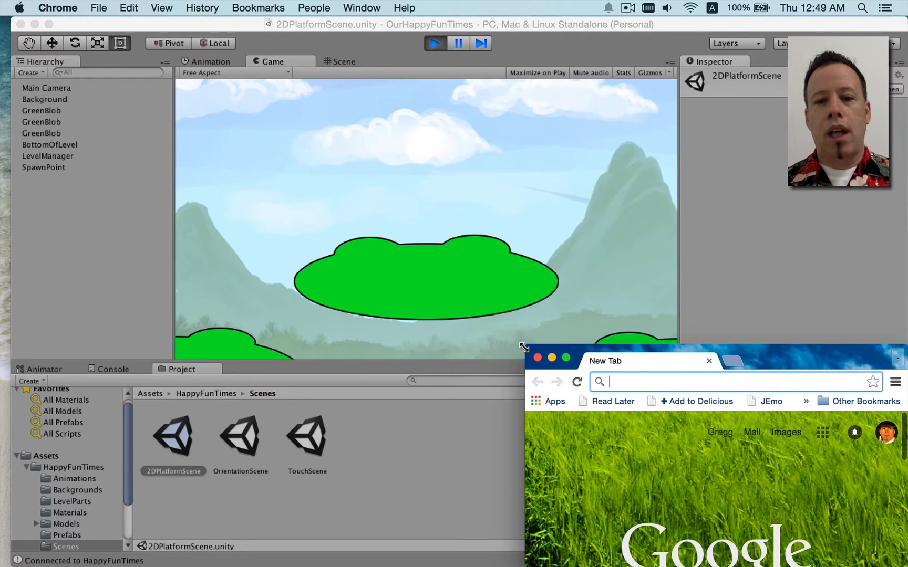
pyautogui.write('localhost:8080')
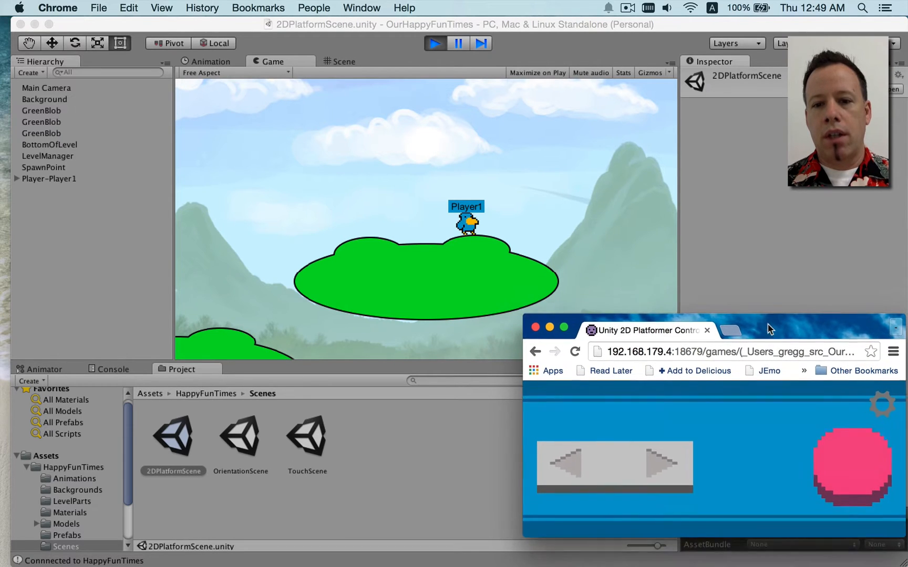
pyautogui.moveTo(770, 329); pyautogui.dragTo(765, 354)
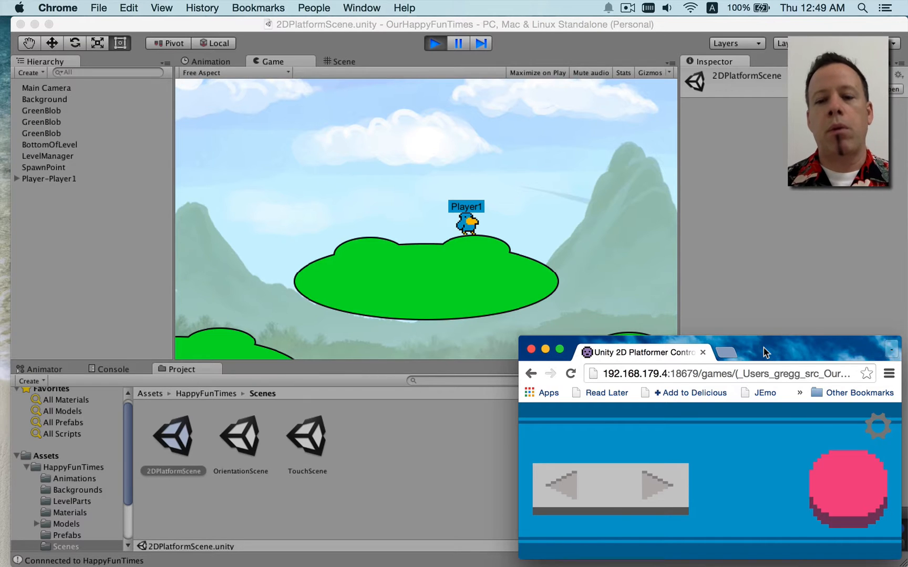
# - Connect two phones as controllers, adding Player-Jim, Player-Jill and Player-Player3
pyautogui.click(564, 489)
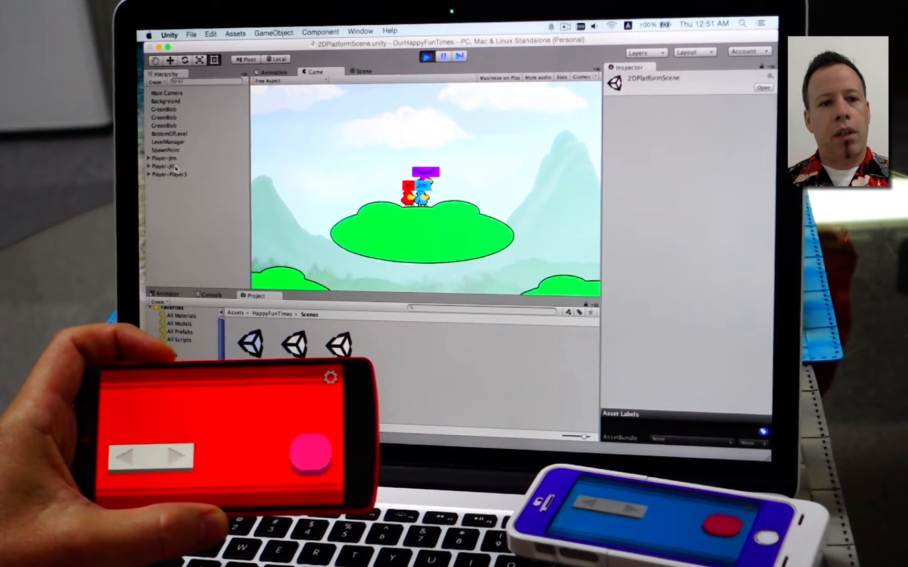
# - Set Player-Jill's HFT Gamepad Controller Type to two directional pads
pyautogui.click(168, 166)
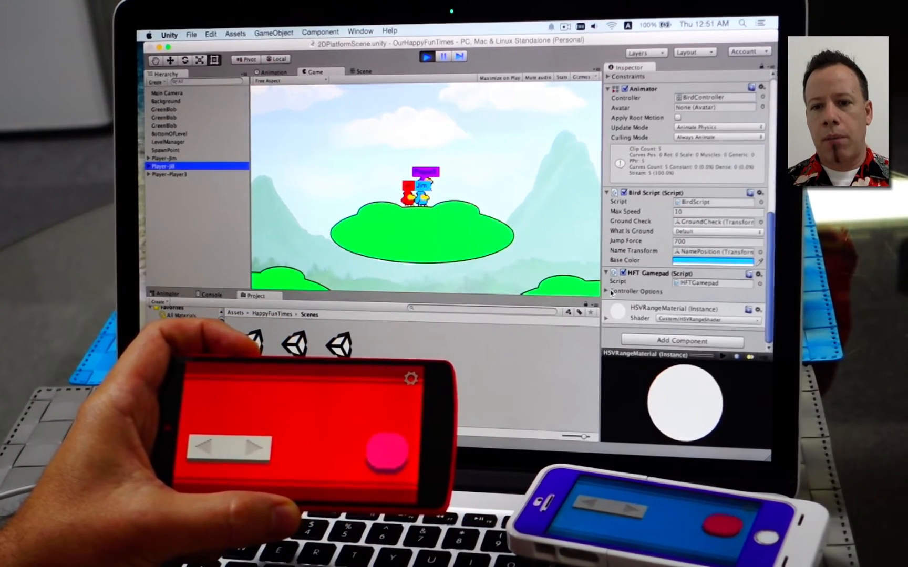
pyautogui.click(606, 292)
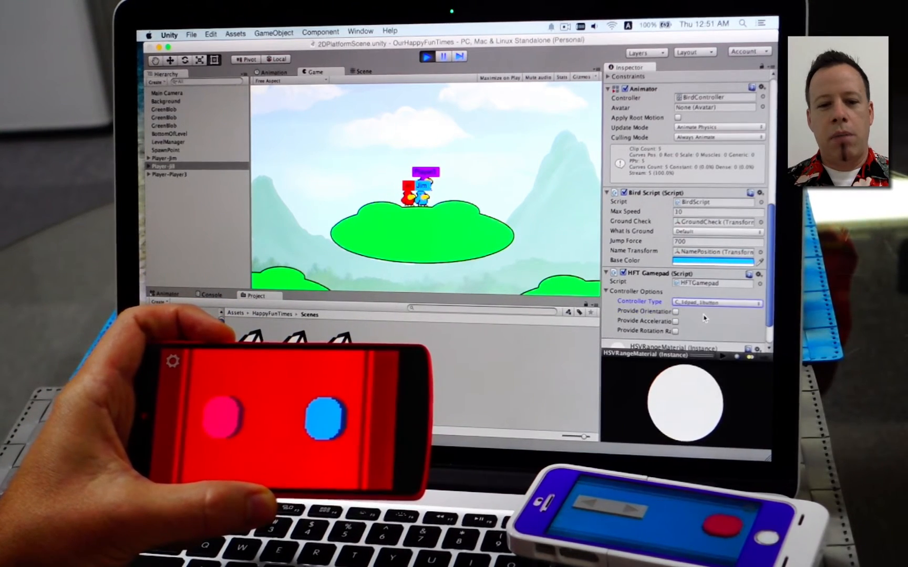
pyautogui.click(718, 302)
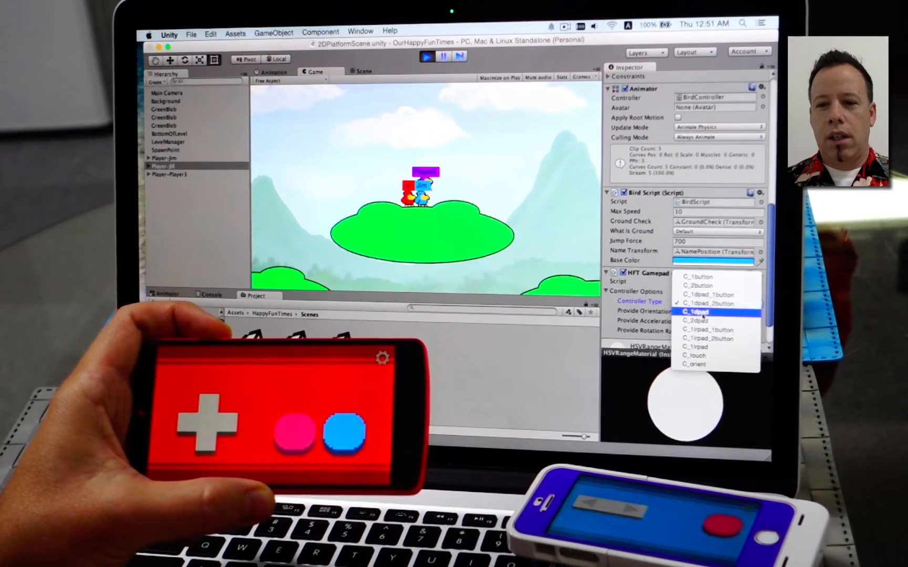
pyautogui.click(695, 312)
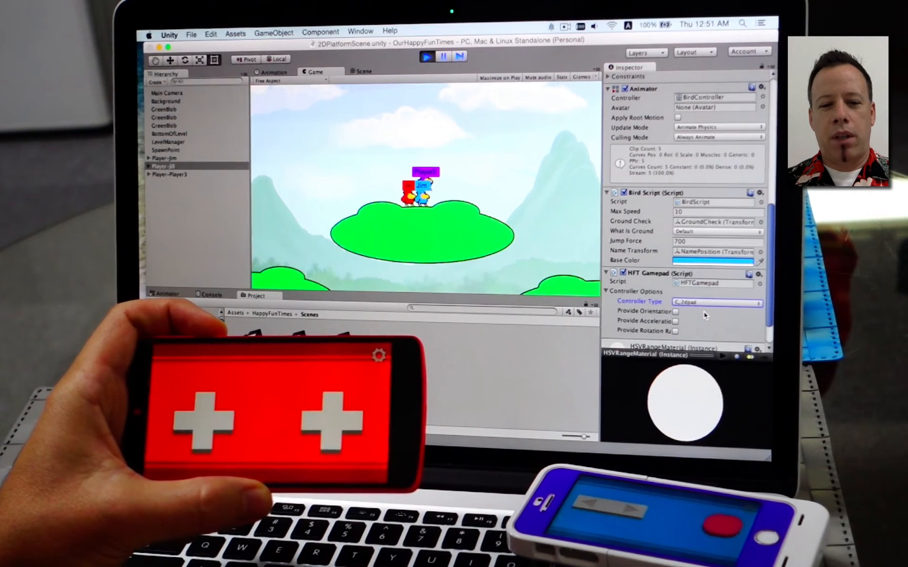
# - Switch Player-Jill's controller to tilt-and-shake, then a left-right pad with one button
pyautogui.click(718, 302)
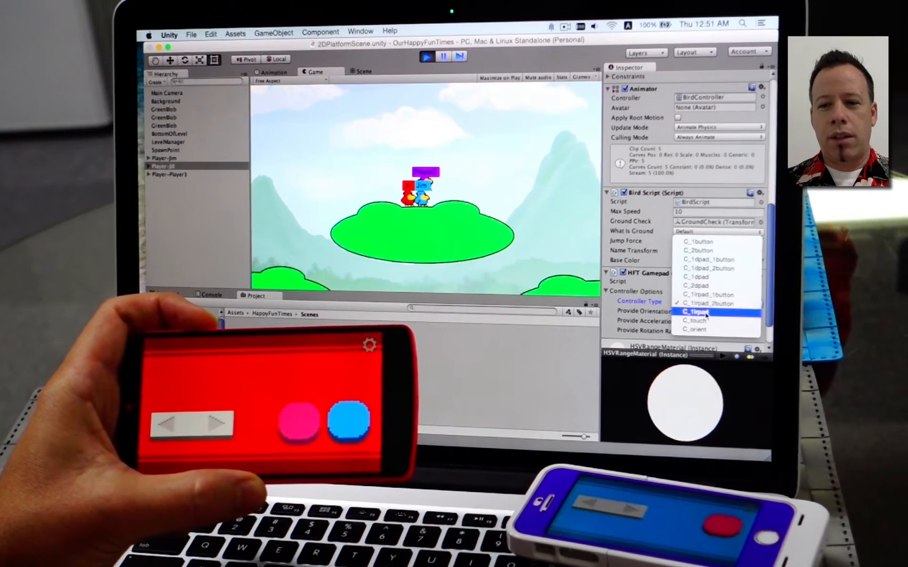
pyautogui.click(695, 311)
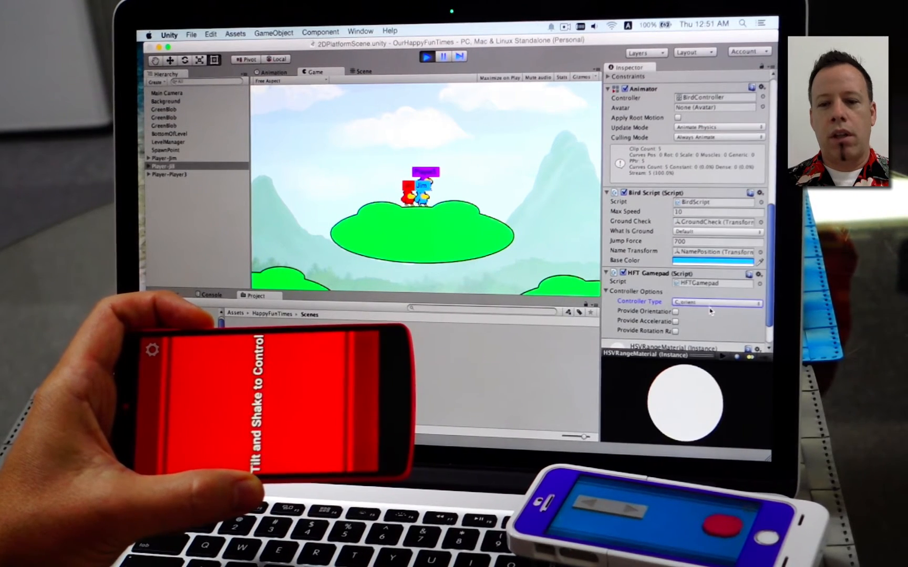
pyautogui.click(718, 302)
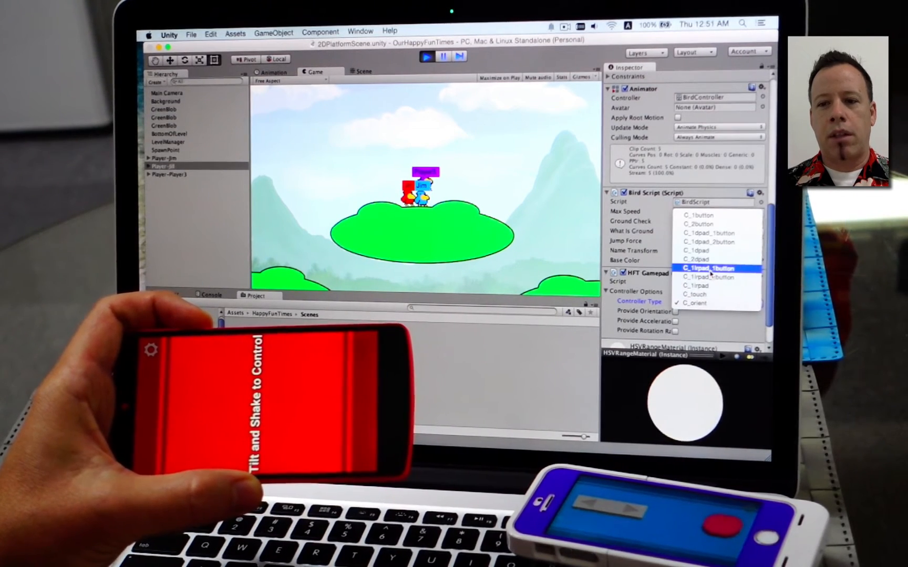
pyautogui.click(708, 268)
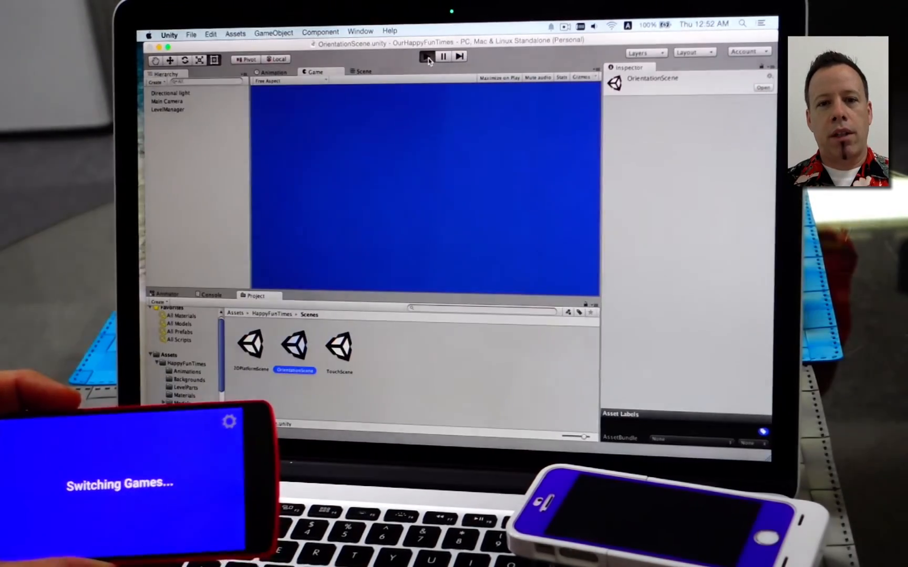
# - Run OrientationScene with three phone players controlling tilting 3D blocks
pyautogui.click(426, 55)
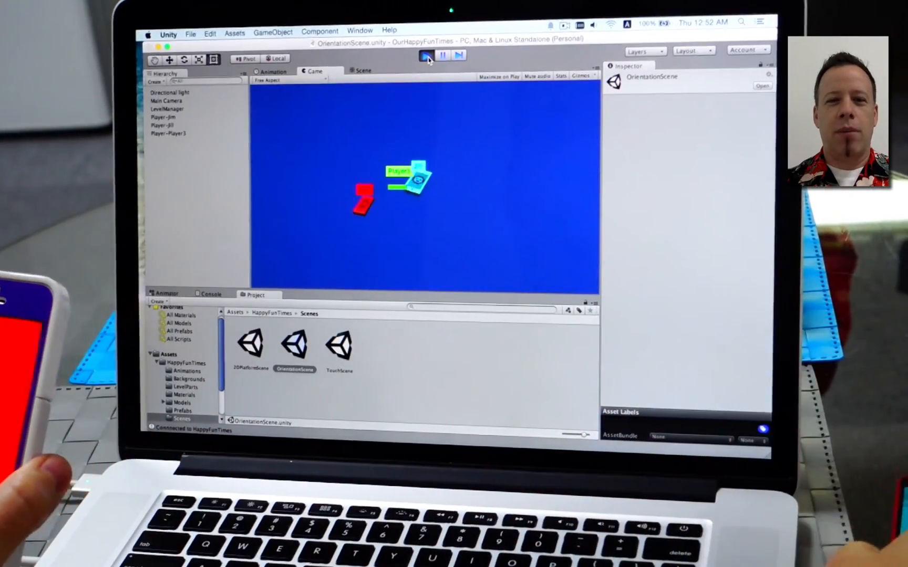
# - Stop the orientation sample and open TouchScene from the Scenes folder
pyautogui.click(425, 57)
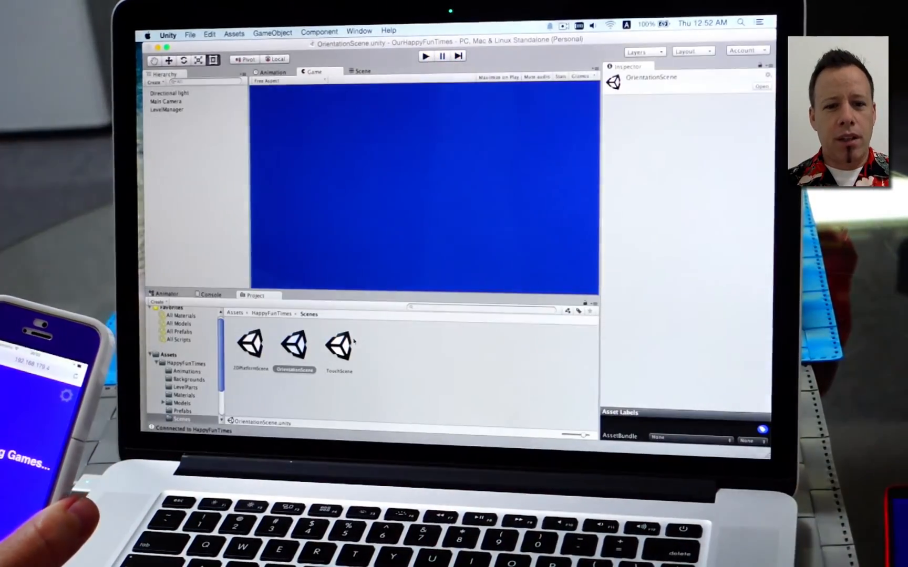
pyautogui.doubleClick(338, 346)
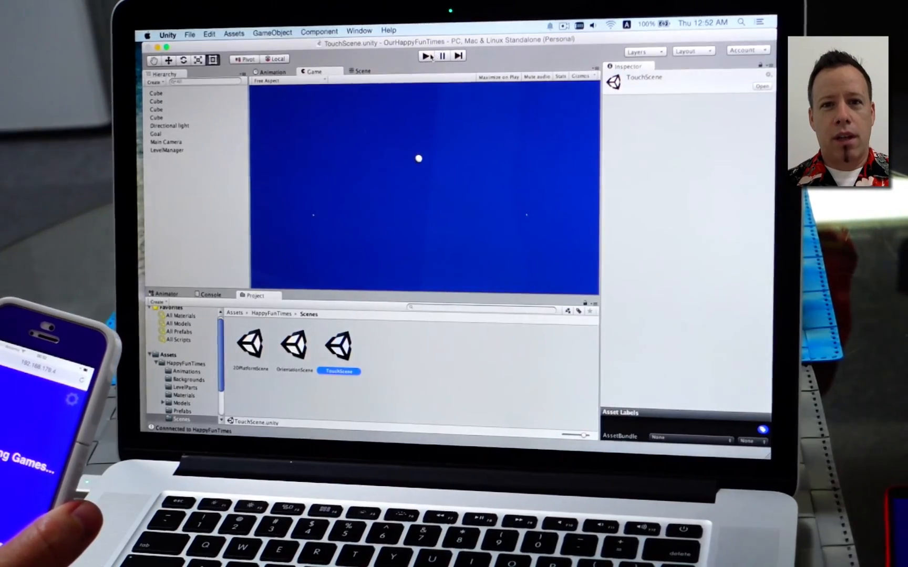